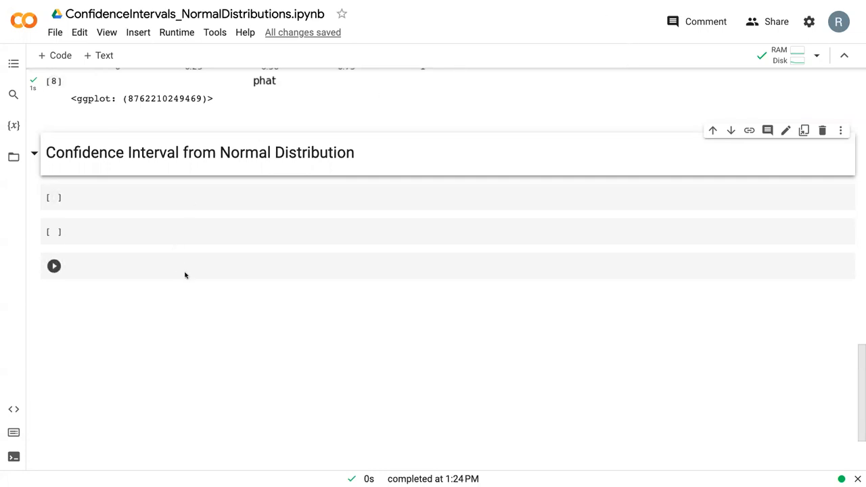
# Step: Scroll down to the empty code cells under the Confidence Interval from Normal Distribution heading
pyautogui.scroll(-3)
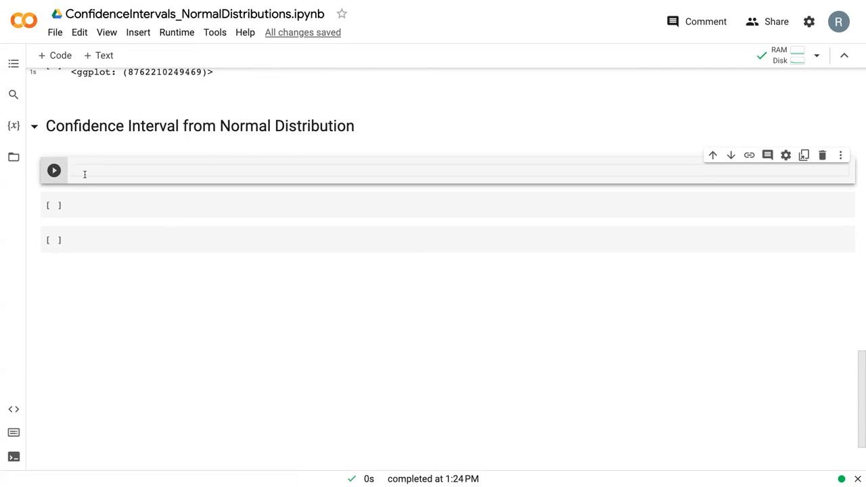
# Step: Write the comment '# 95% Confidence Interval' on the cell's first line
pyautogui.write('#')
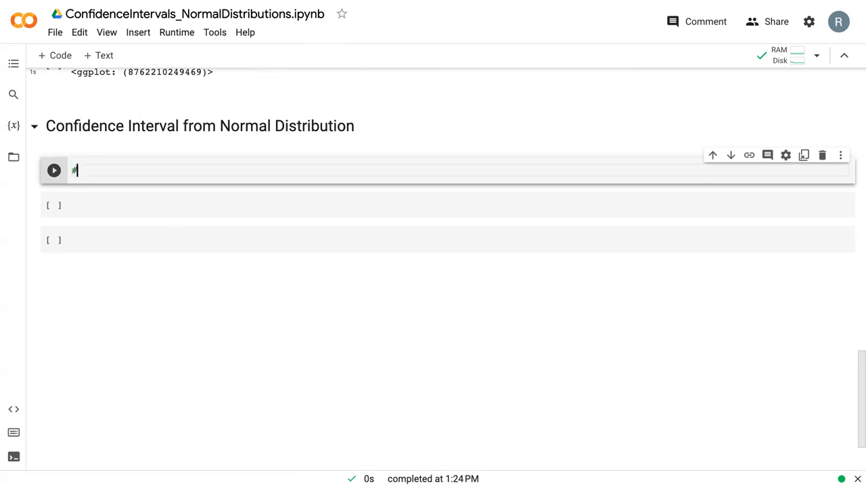
pyautogui.write('95%')
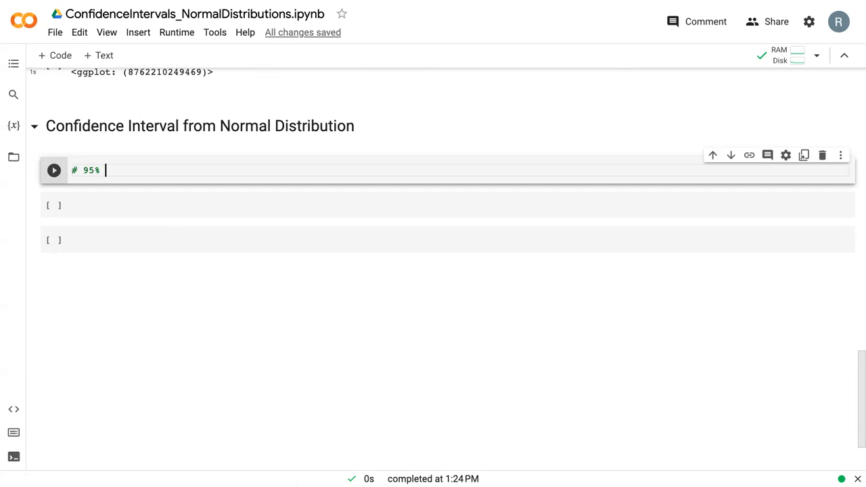
pyautogui.write('COnfid')
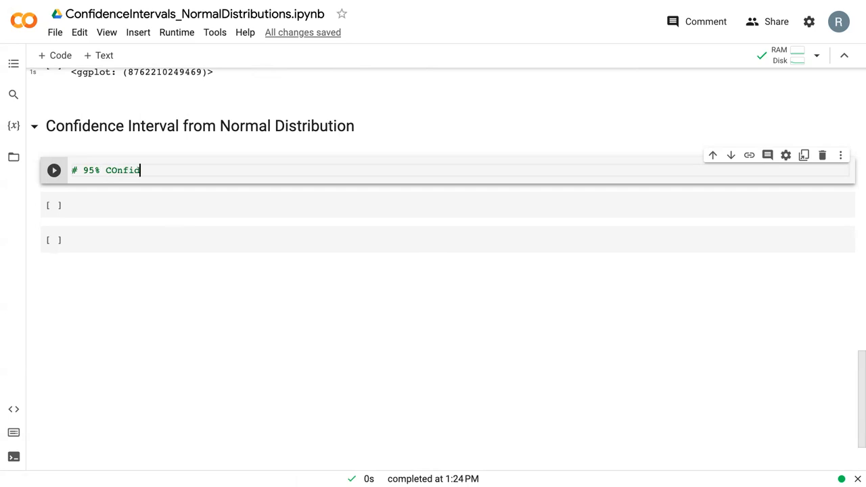
pyautogui.press('Backspace')
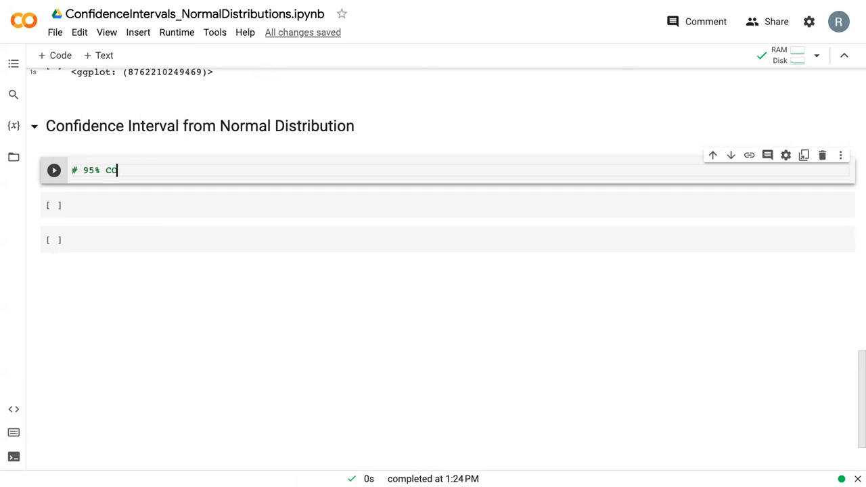
pyautogui.write('onfidence')
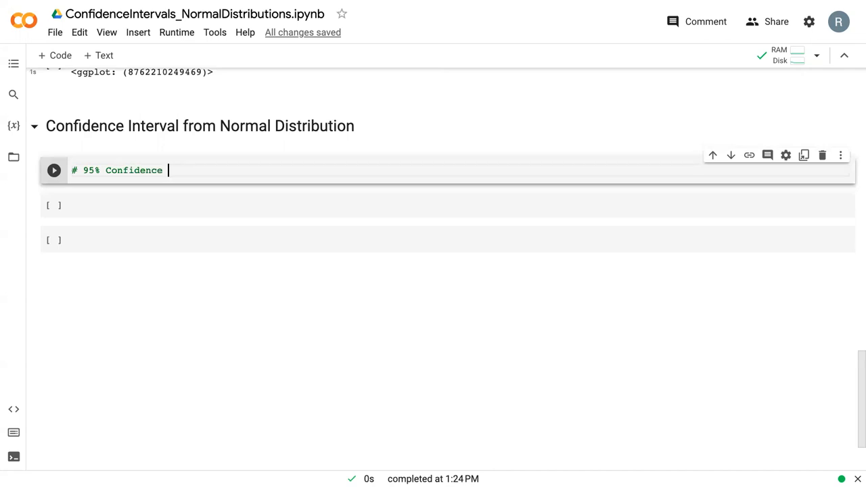
pyautogui.write('Interval')
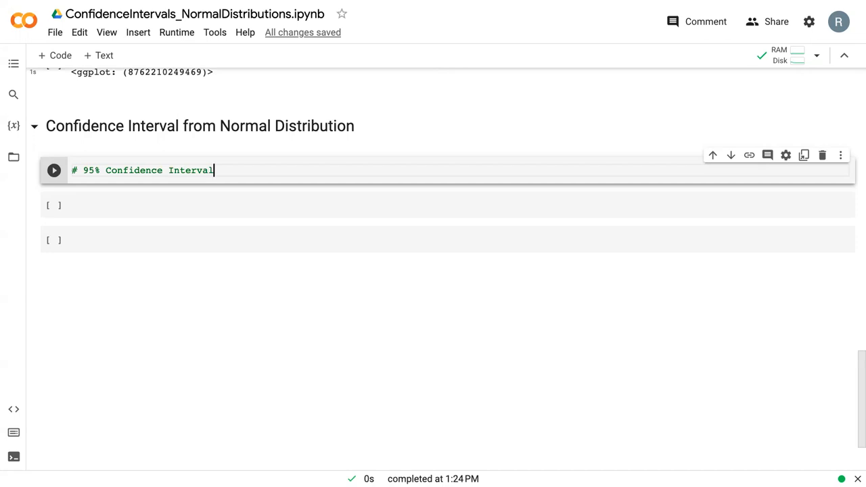
pyautogui.press('Enter')
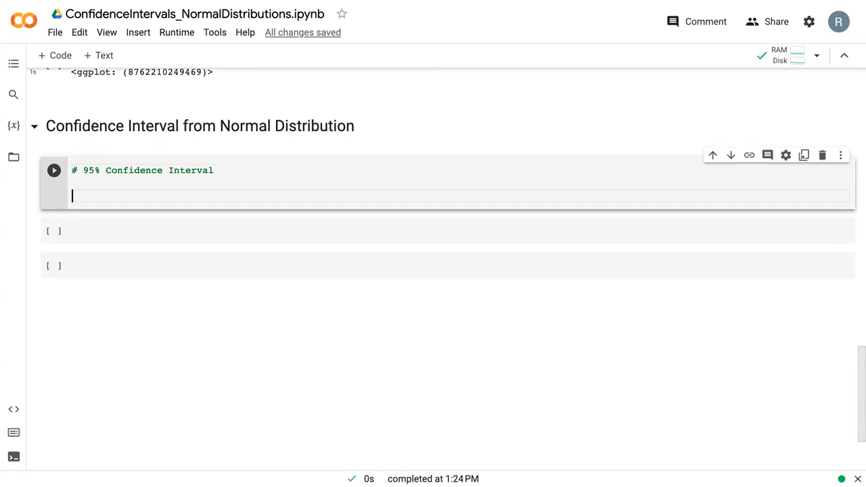
# Step: Enter CI = [meanR - 2*SER, meanR + 2*SER] on the next line
pyautogui.write('c')
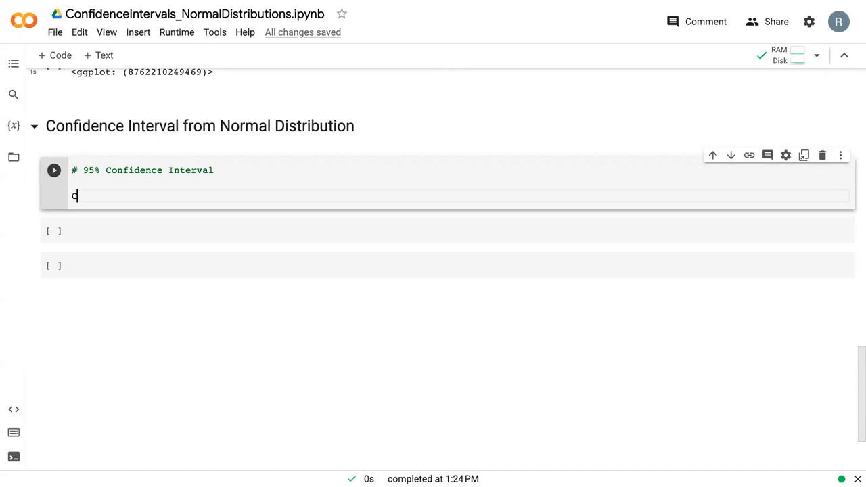
pyautogui.write('I =')
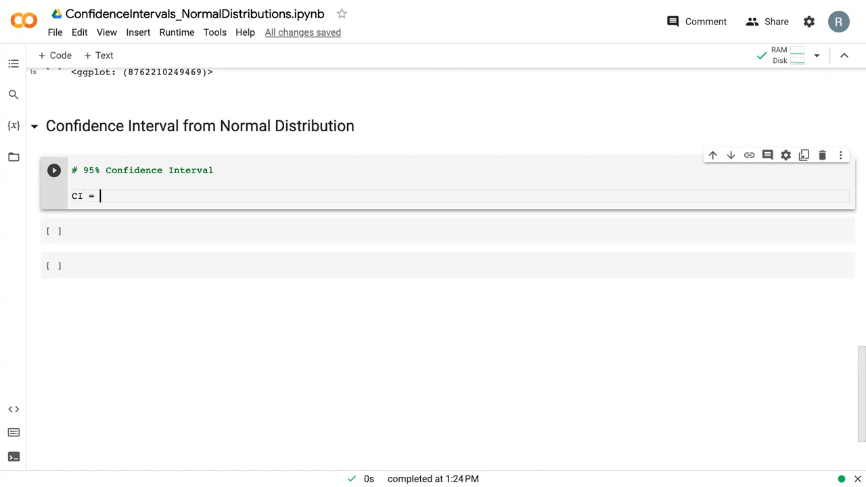
pyautogui.write('[mean]')
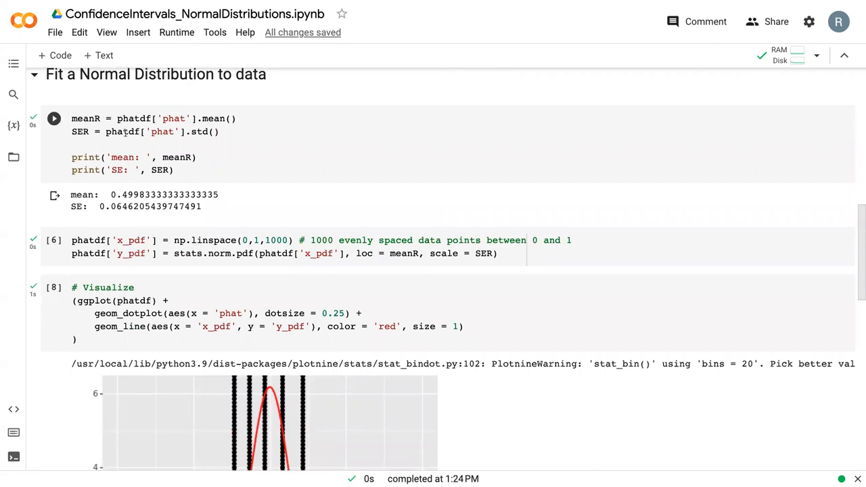
pyautogui.scroll(-3)
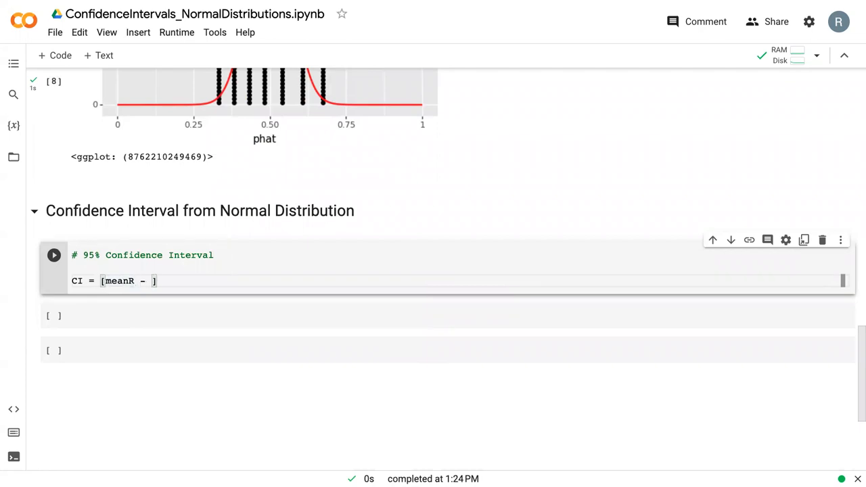
pyautogui.write('2*SER,')
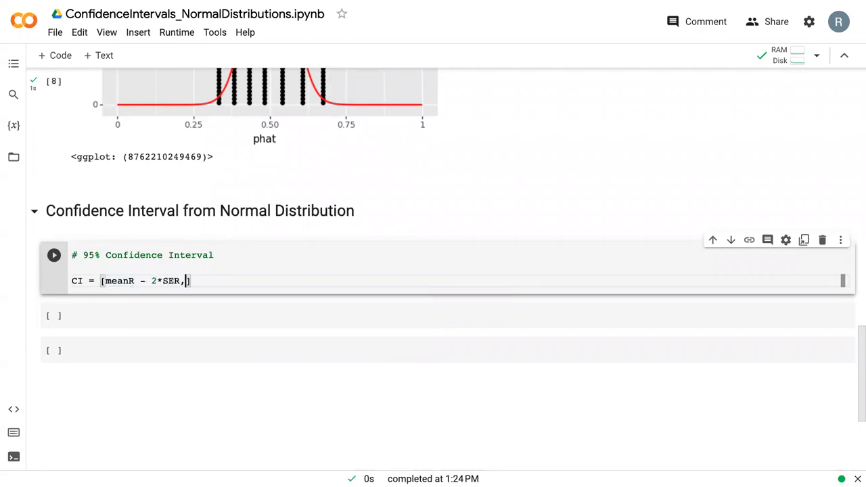
pyautogui.write('meanR + 2')
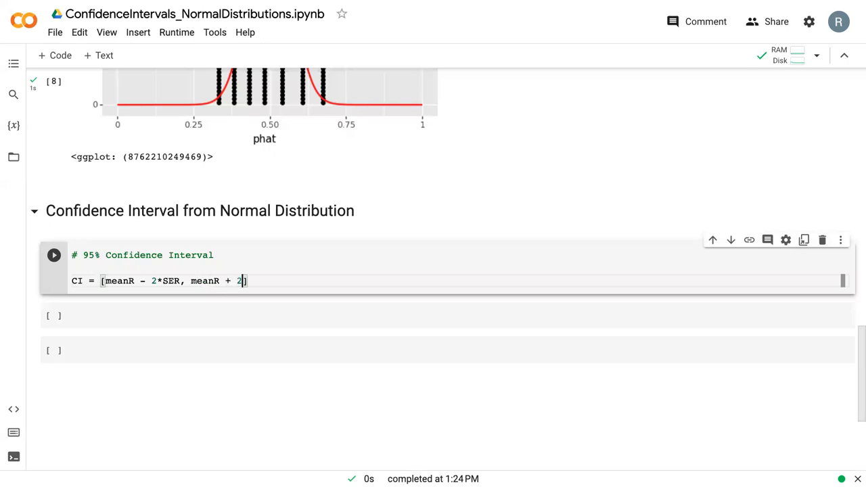
pyautogui.write('*SER')
pyautogui.write('C')
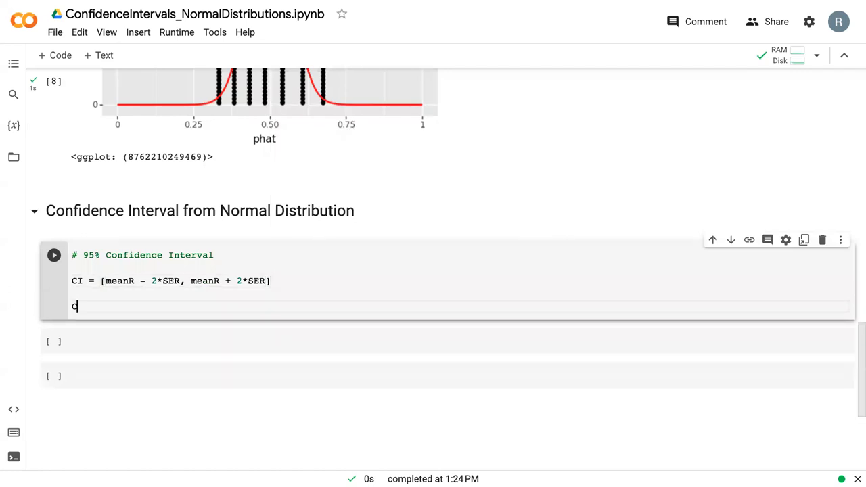
pyautogui.write('I')
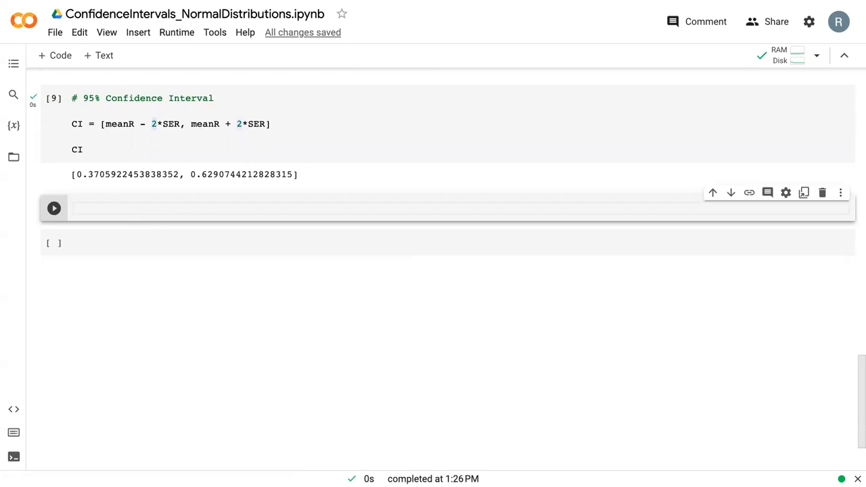
# Step: Set P = 95 and compute zstar = stats.norm.interval(P/100)
pyautogui.write('P = 95')
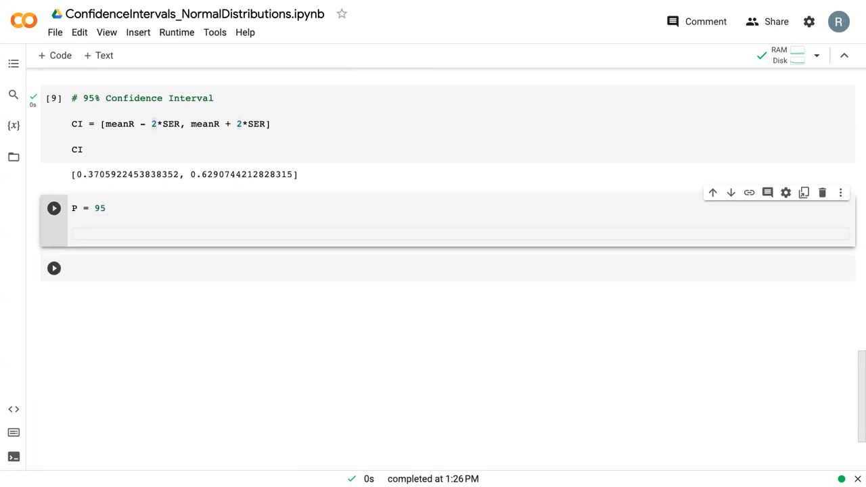
pyautogui.write('zstar =')
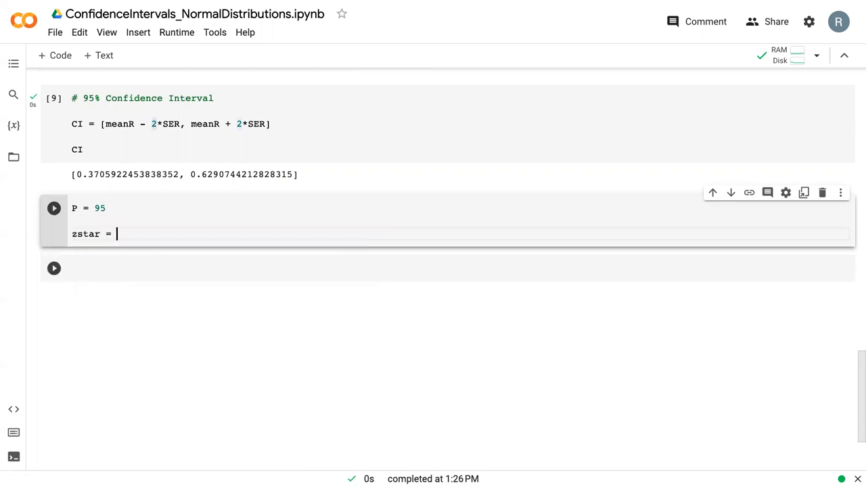
pyautogui.write('s')
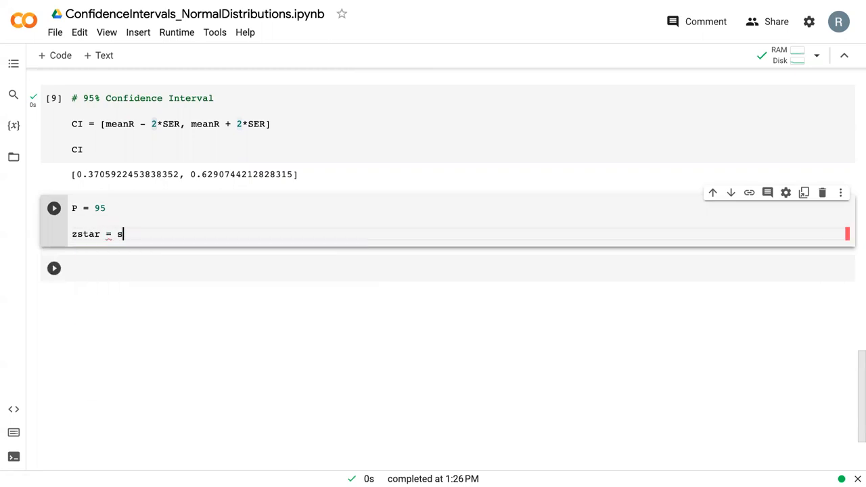
pyautogui.write('tats.no')
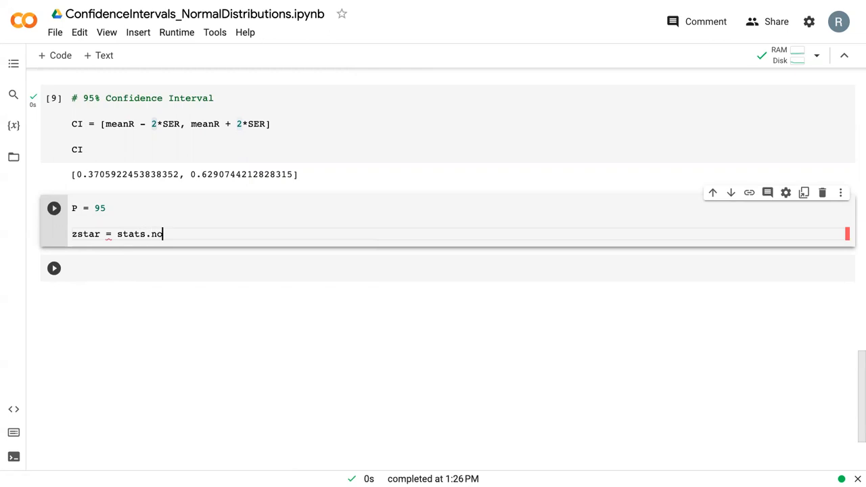
pyautogui.write('rm.inter')
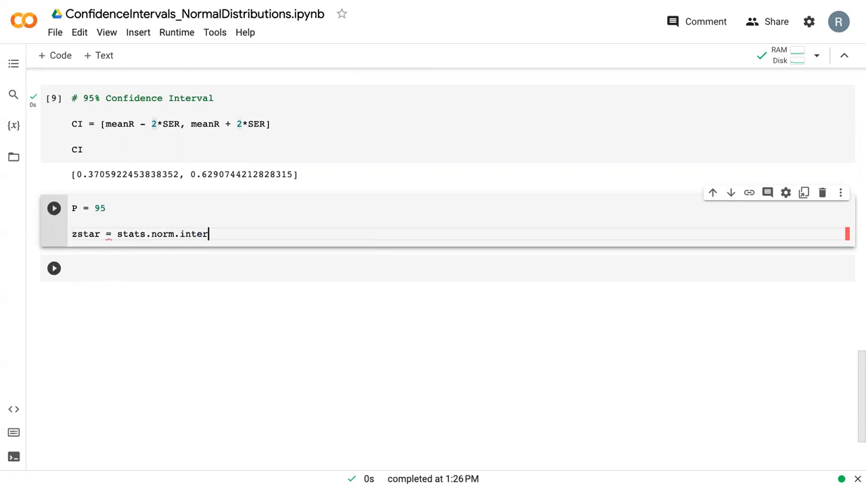
pyautogui.write('val(')
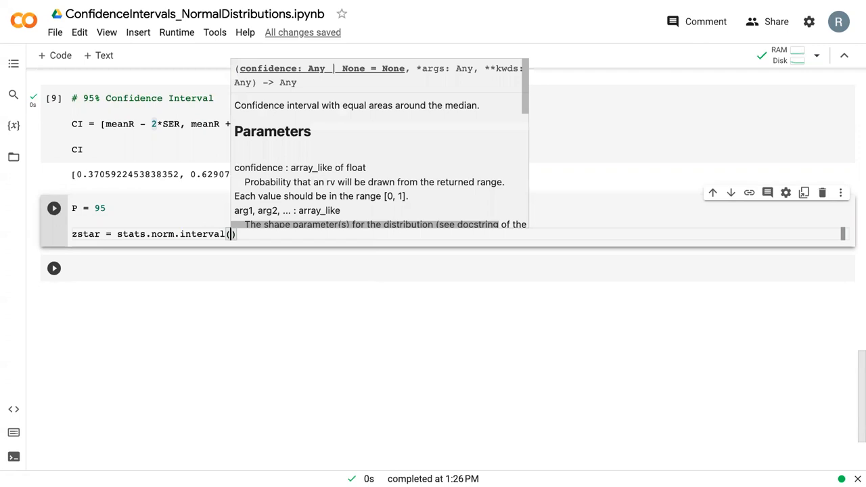
pyautogui.write('P/100')
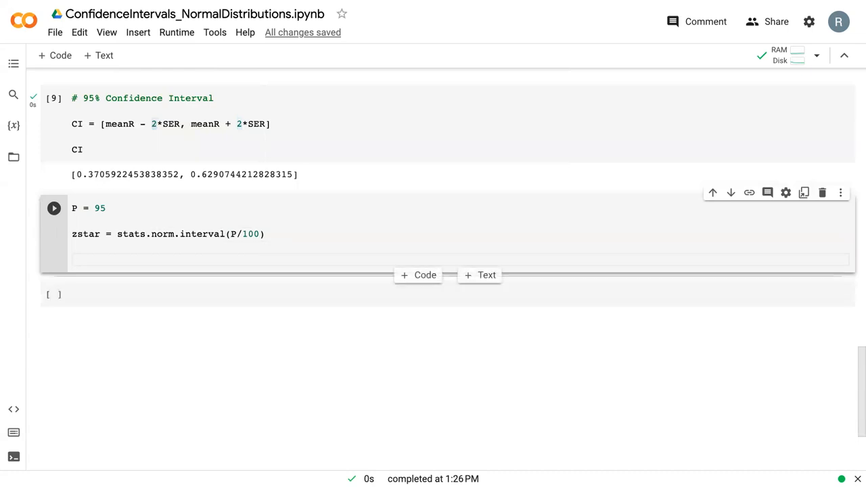
# Step: Convert zstar to a NumPy array with zstar = np.array(zstar)
pyautogui.write('zstar')
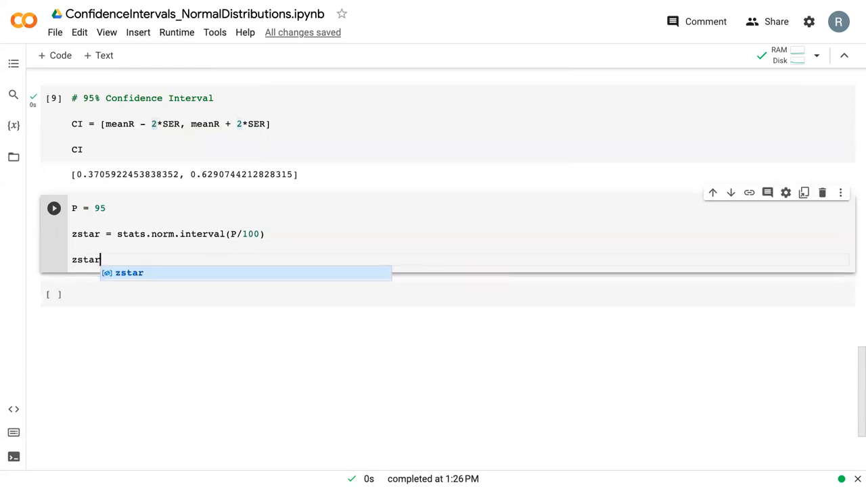
pyautogui.write('=')
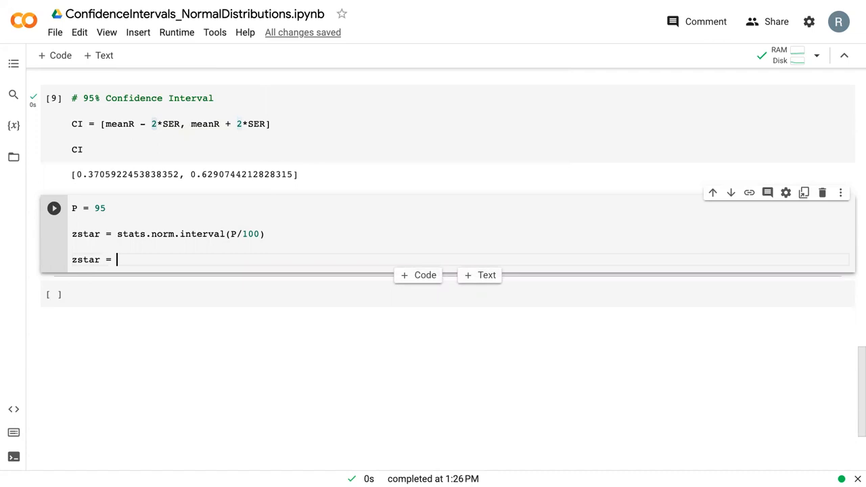
pyautogui.write('np.')
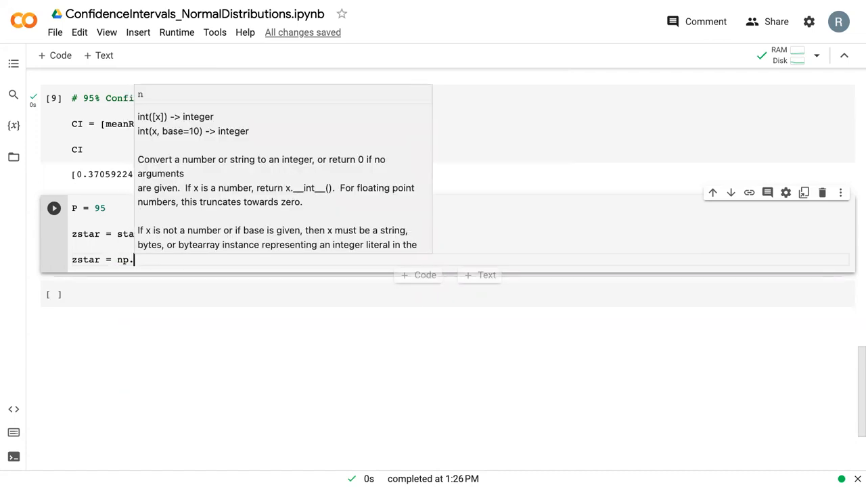
pyautogui.write('array(z)')
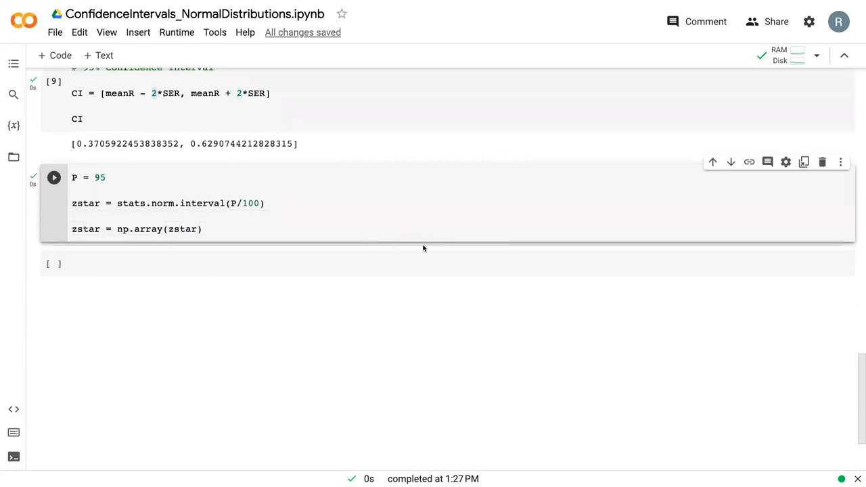
# Step: Show zstar in a new cell, returning array([-1.95996398, 1.95996398]), and select its lower bound
pyautogui.write('z')
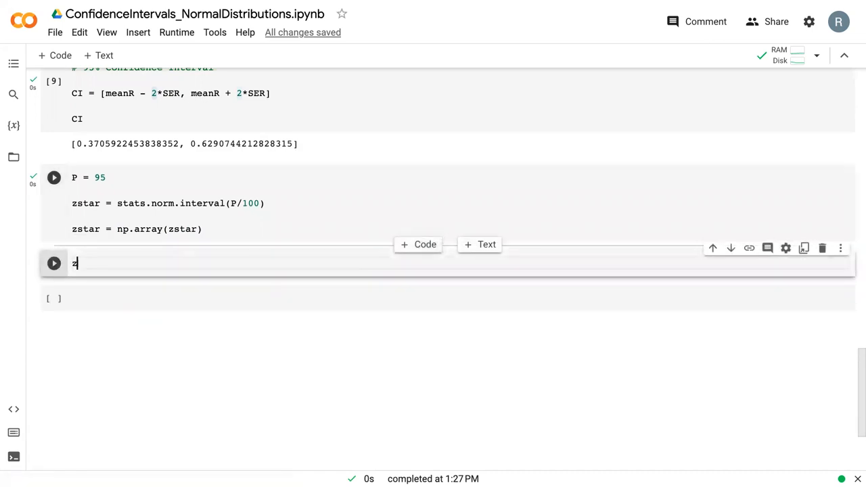
pyautogui.write('star')
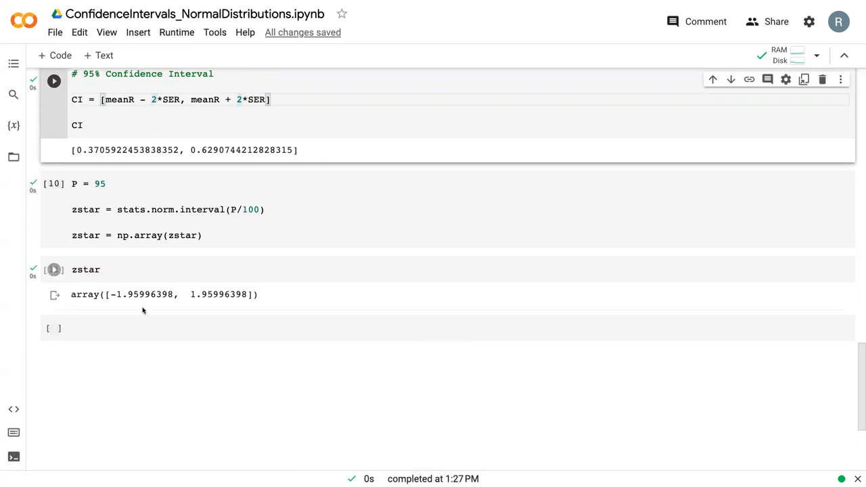
pyautogui.doubleClick(142, 295)
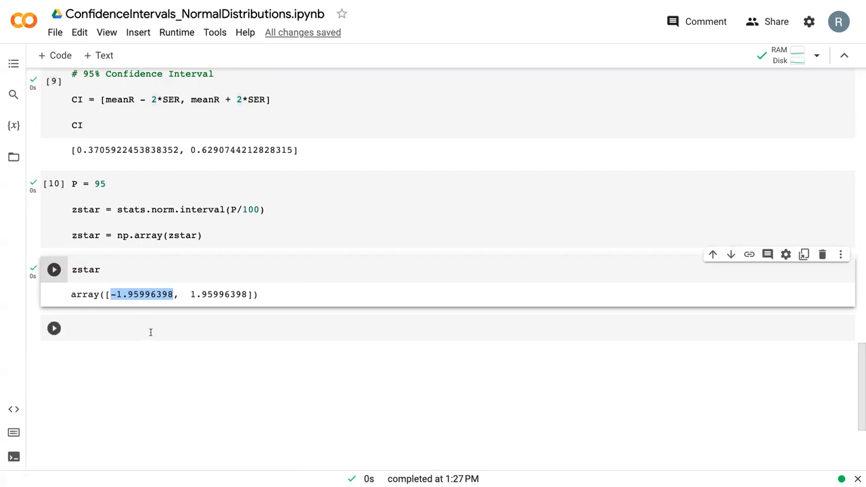
pyautogui.click(54, 269)
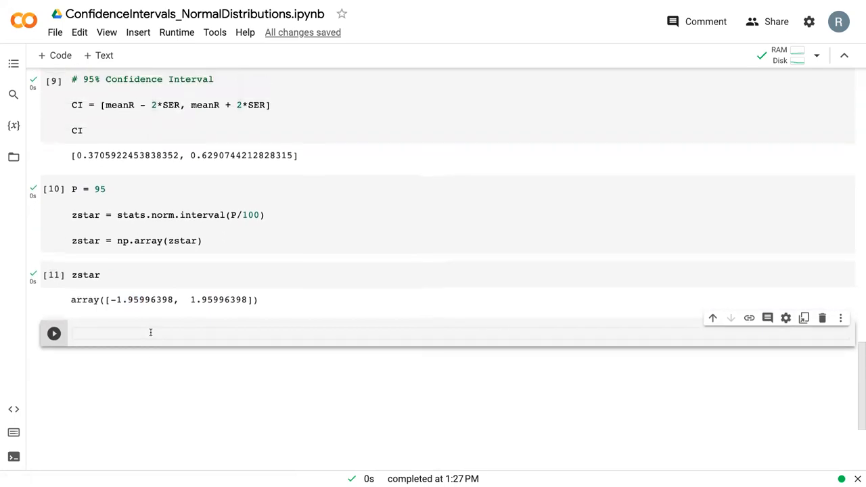
# Step: Write CI = meanR - zstar*SER followed by CI in the new cell
pyautogui.scroll(-3)
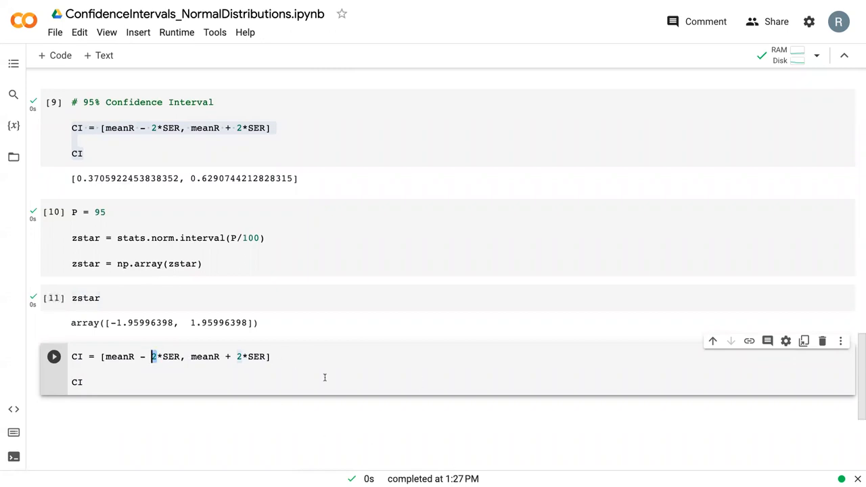
pyautogui.moveTo(251, 356)
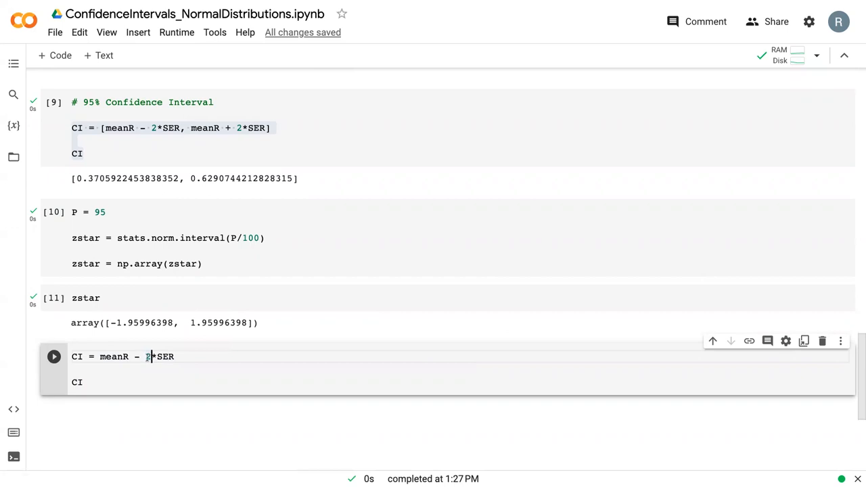
pyautogui.write('zstar')
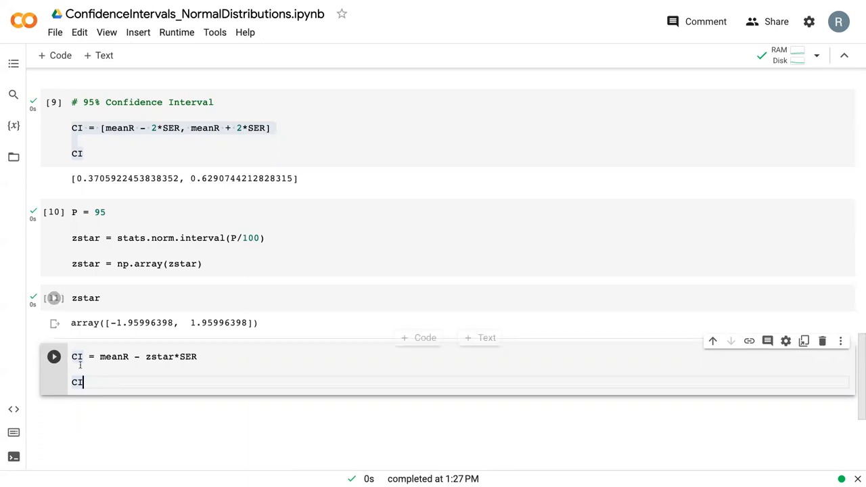
# Step: Run the CI cell, switch it to meanR + zstar*SER, and rerun to get [0.37317939, 0.62648727]
pyautogui.click(53, 356)
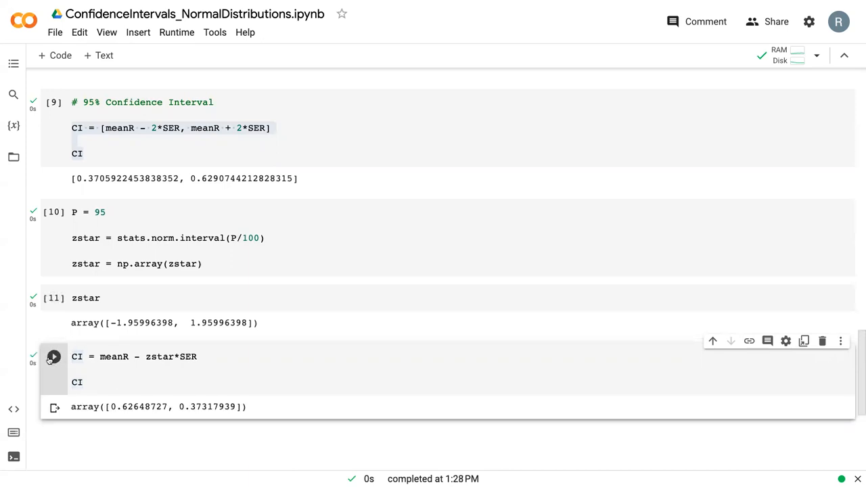
pyautogui.moveTo(53, 357)
pyautogui.write('+')
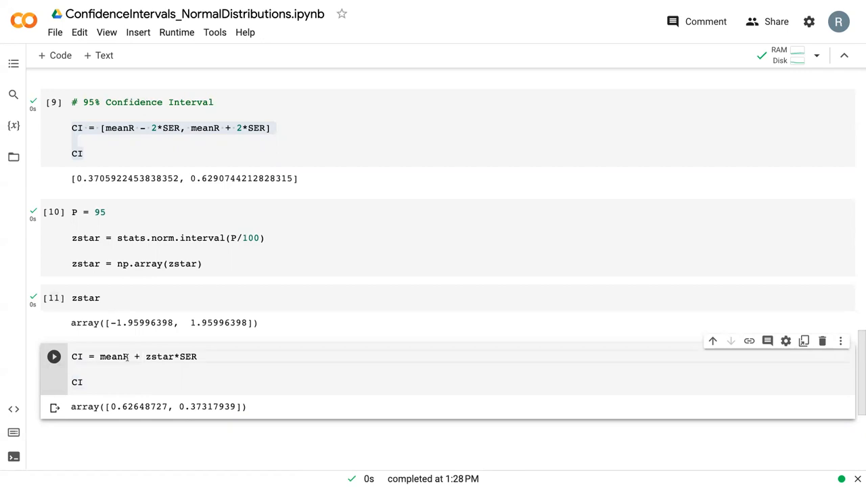
pyautogui.click(53, 357)
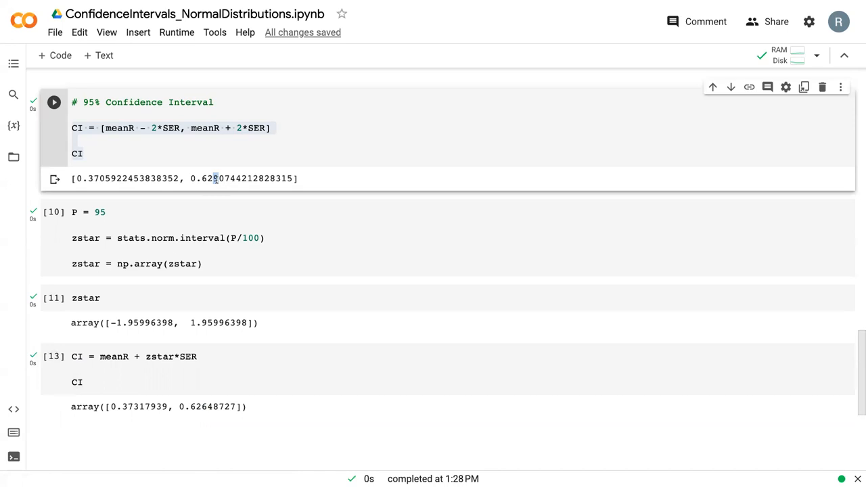
pyautogui.moveTo(92, 448)
pyautogui.write('80')
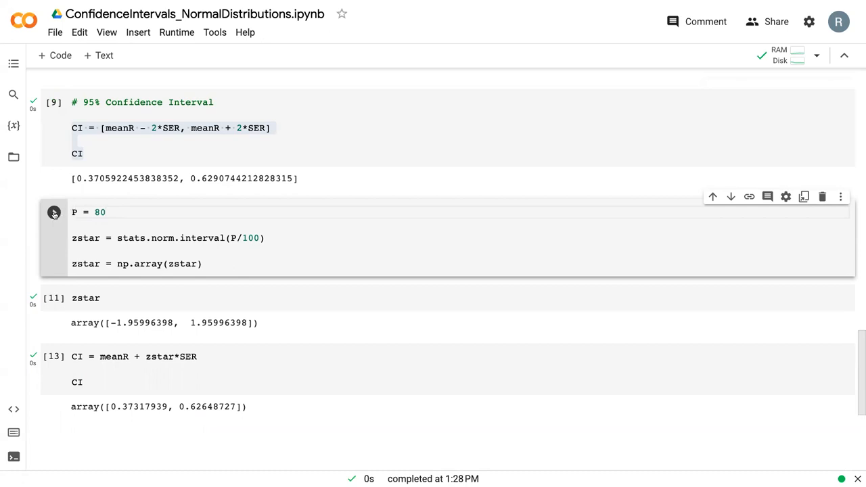
# Step: With P = 80, rerun the P and zstar cells, giving zstar ±1.28155157
pyautogui.click(54, 213)
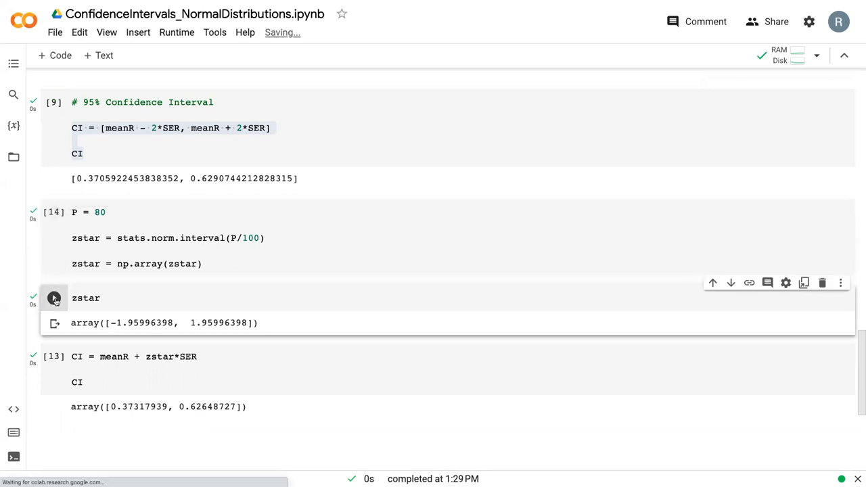
pyautogui.click(53, 297)
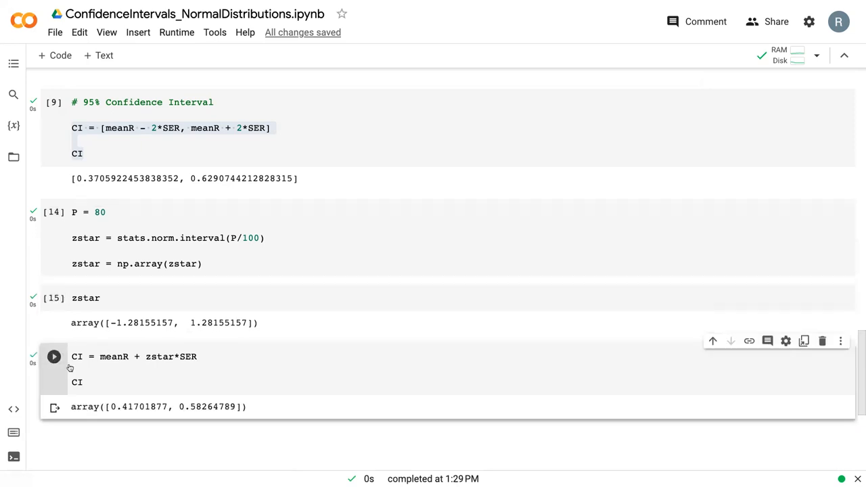
pyautogui.moveTo(172, 438)
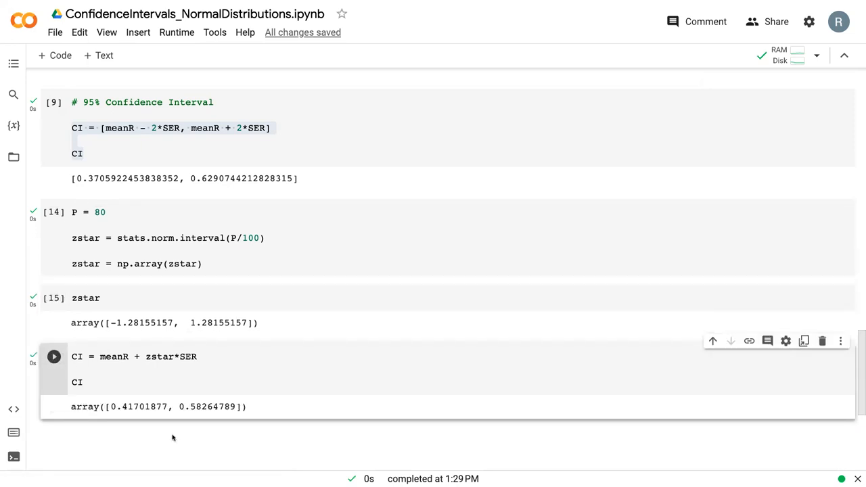